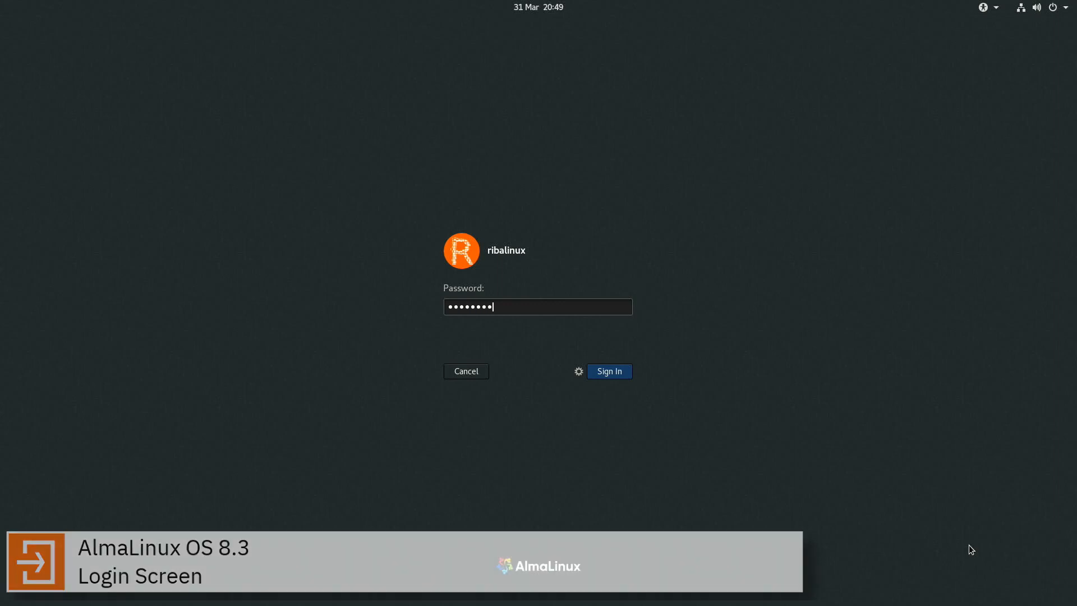
# Sign in, raise the output volume to about two-thirds from the system menu, cancel Power Off and show the calendar
pyautogui.click(608, 371)
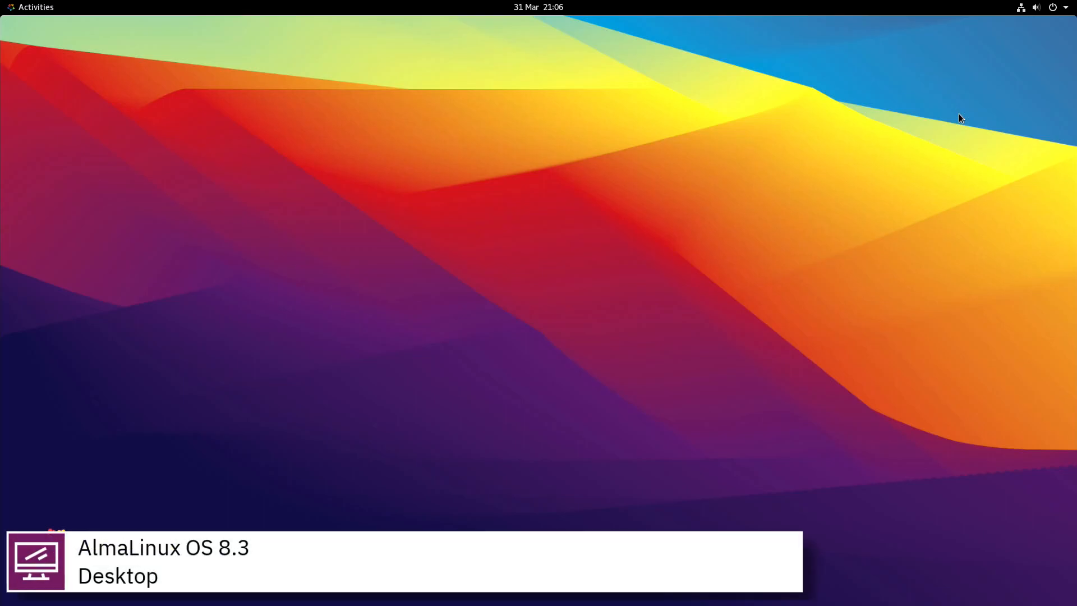
pyautogui.click(1035, 8)
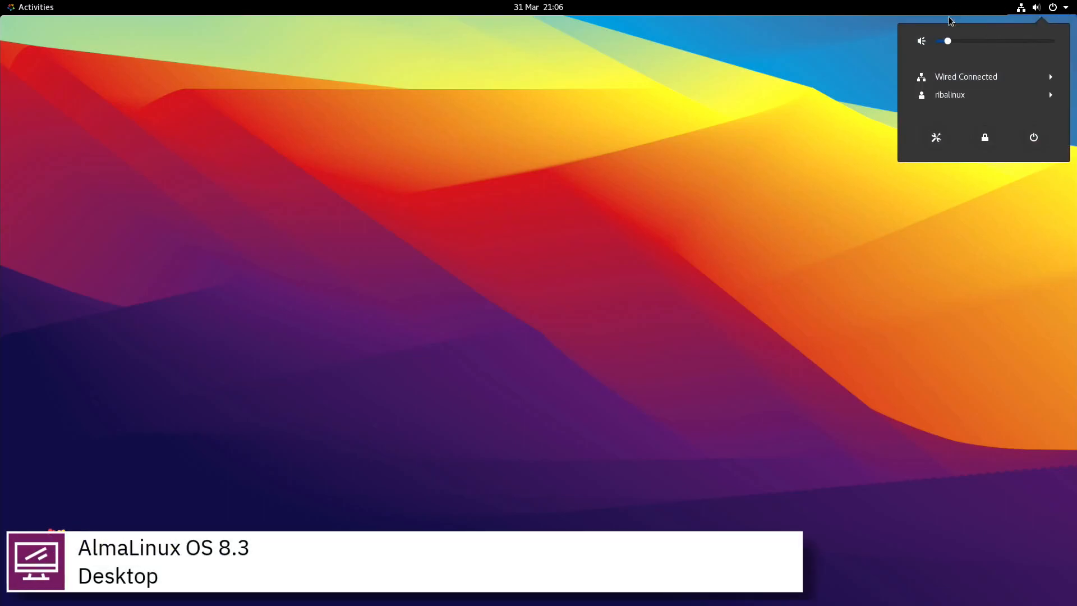
pyautogui.moveTo(948, 41); pyautogui.dragTo(1005, 41)
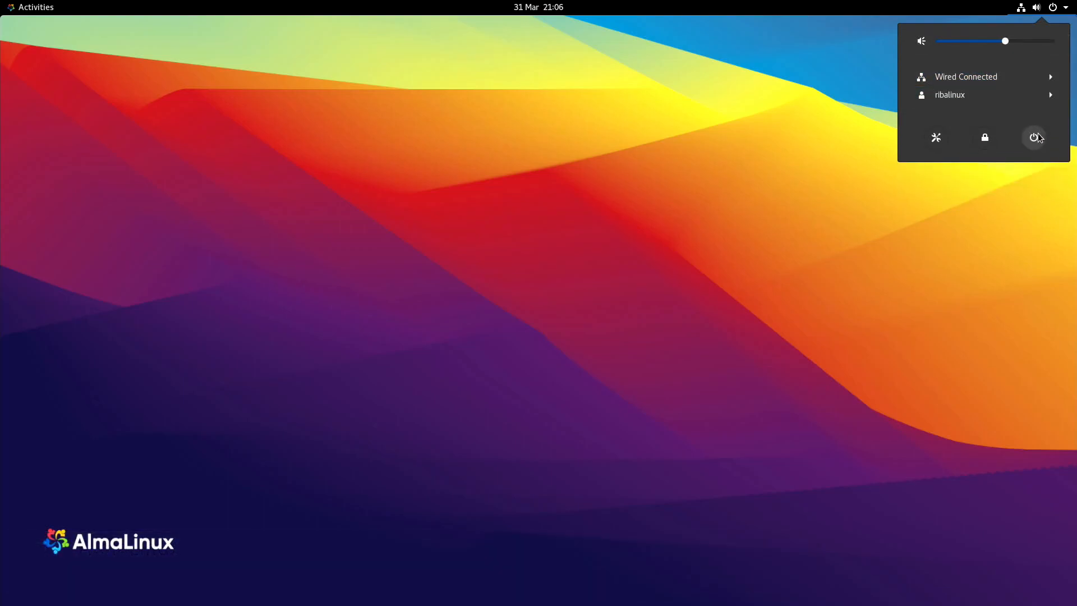
pyautogui.click(1033, 137)
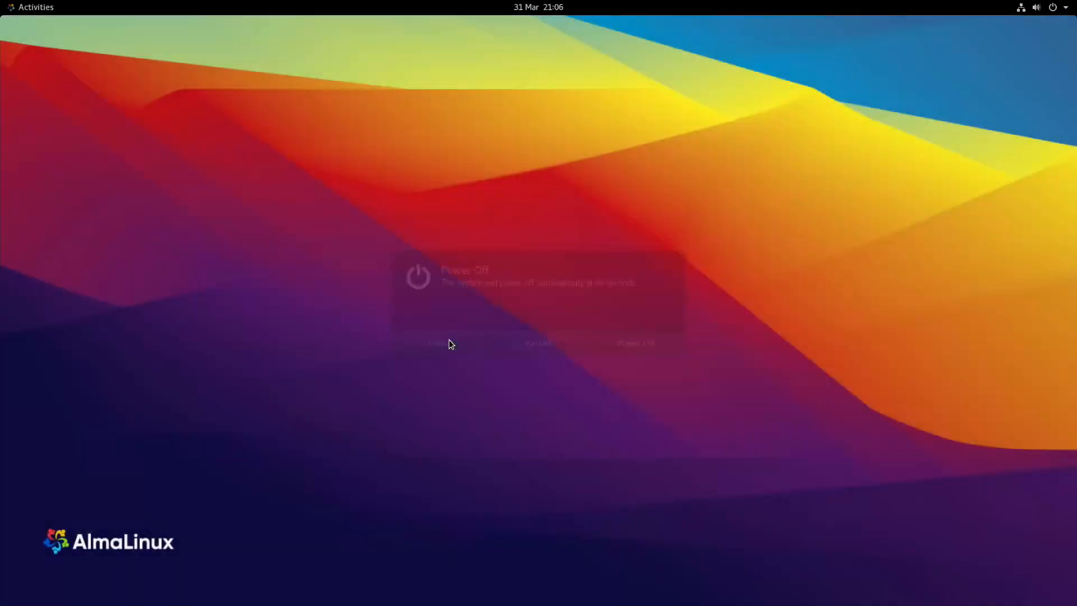
pyautogui.click(537, 8)
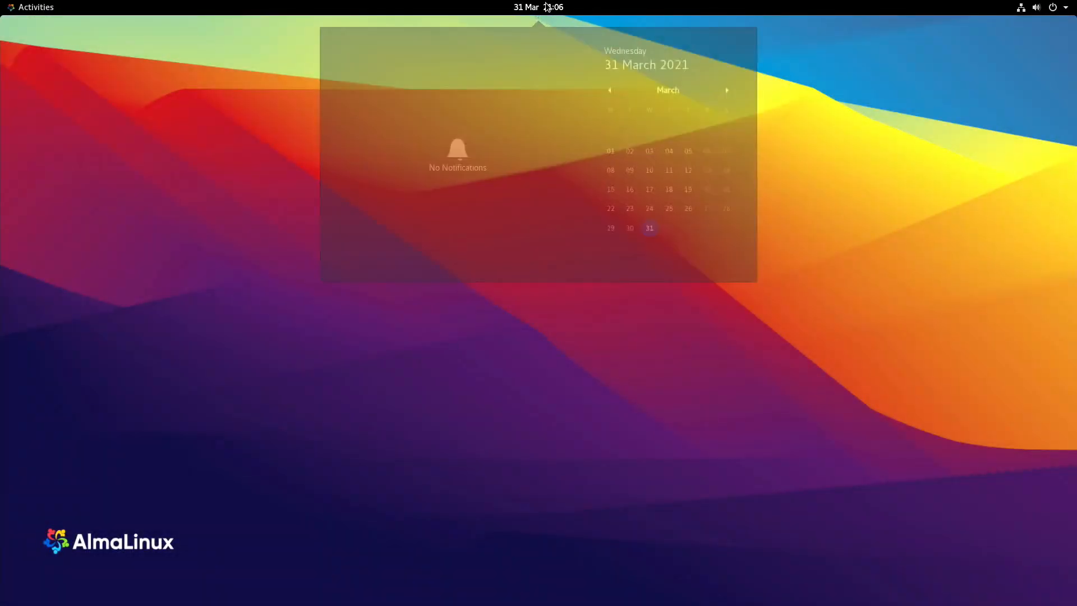
# Launch Terminal from the application grid by searching 'ter' after checking the desktop context menu
pyautogui.rightClick(188, 128)
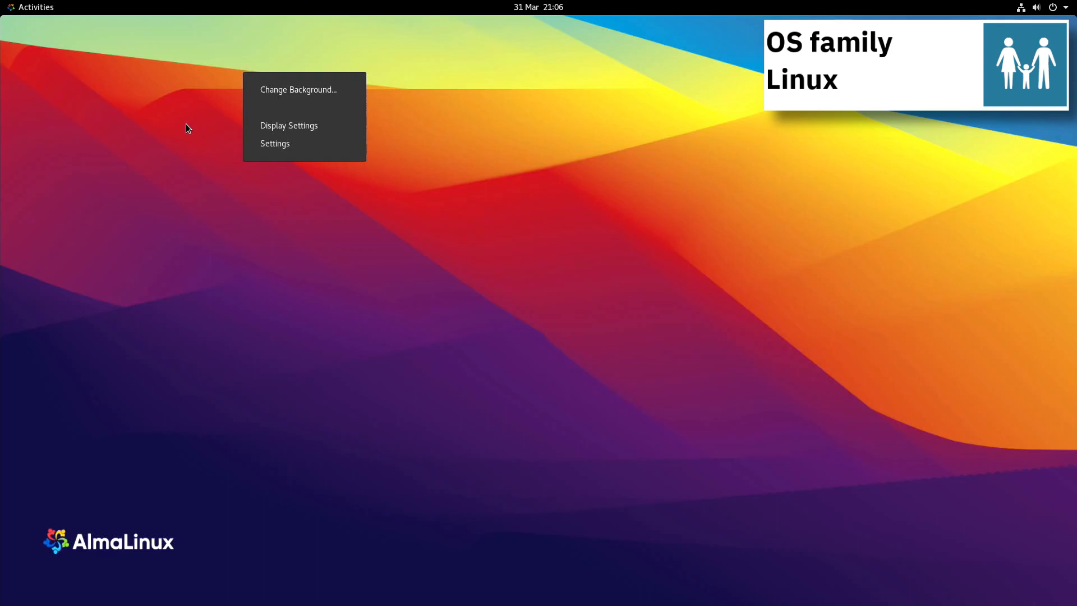
pyautogui.click(35, 6)
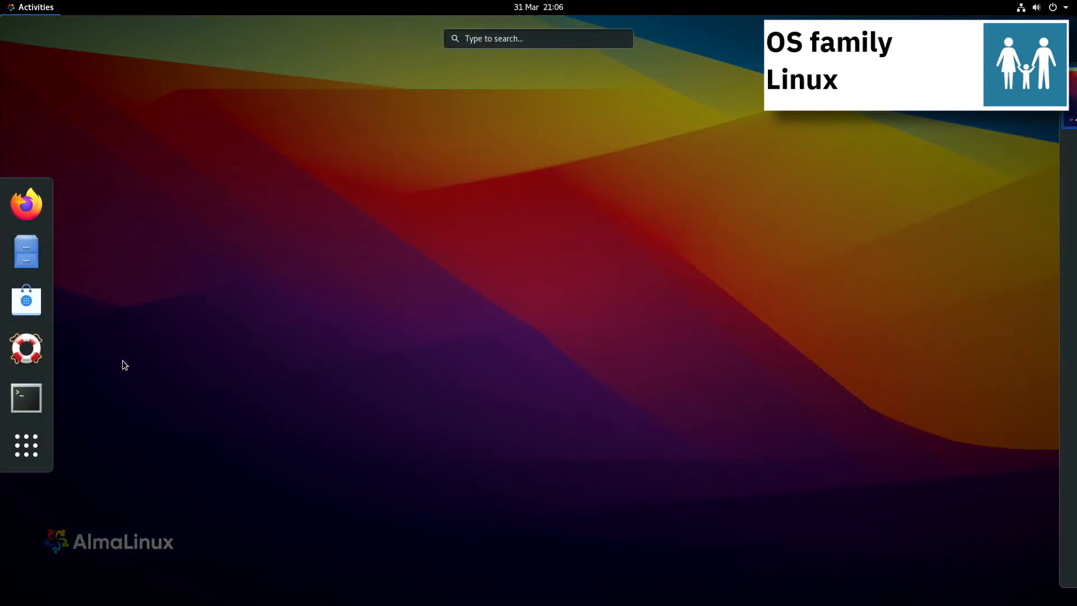
pyautogui.click(26, 445)
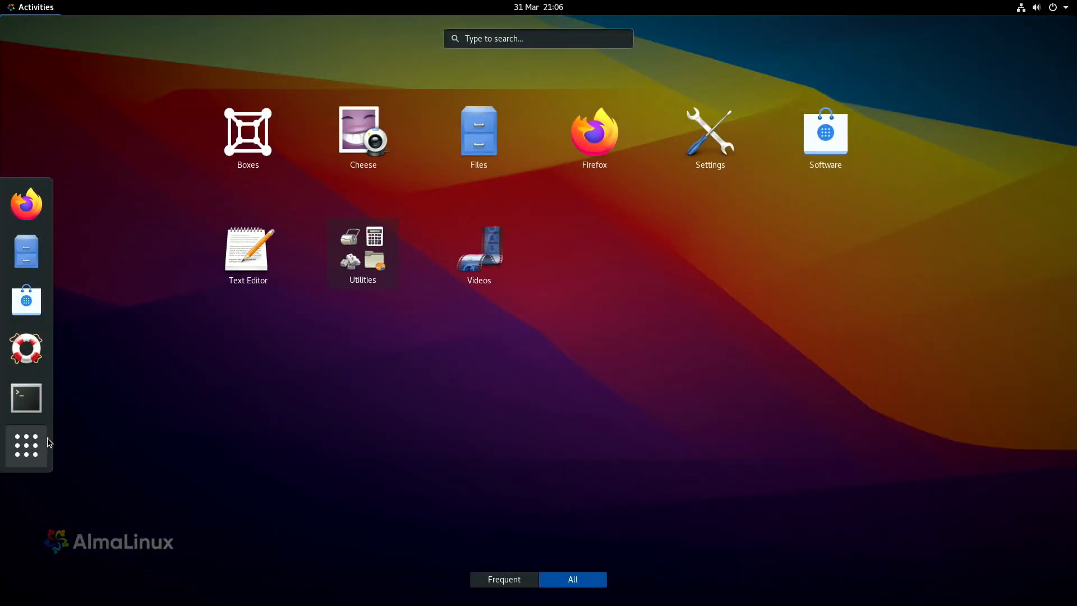
pyautogui.click(26, 445)
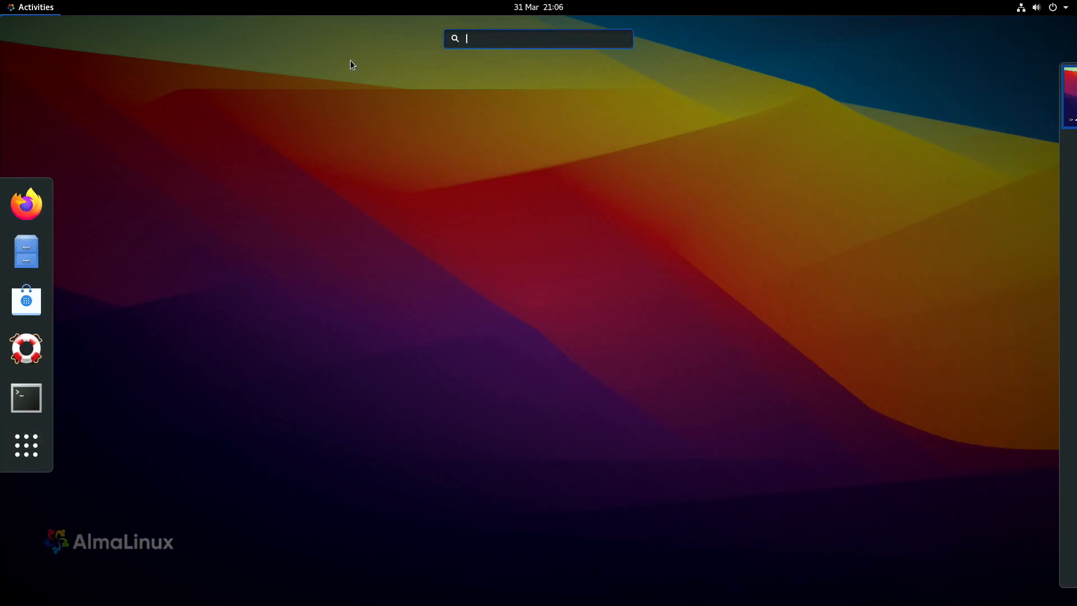
pyautogui.write('ter')
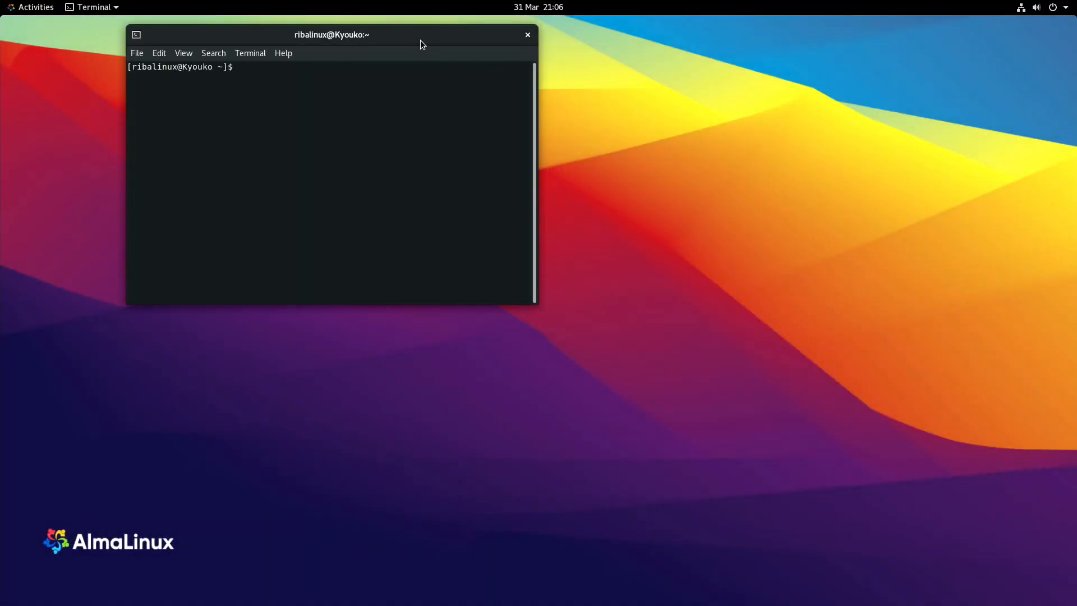
# Show the Home folder in Files as a detailed list via the view options
pyautogui.click(35, 6)
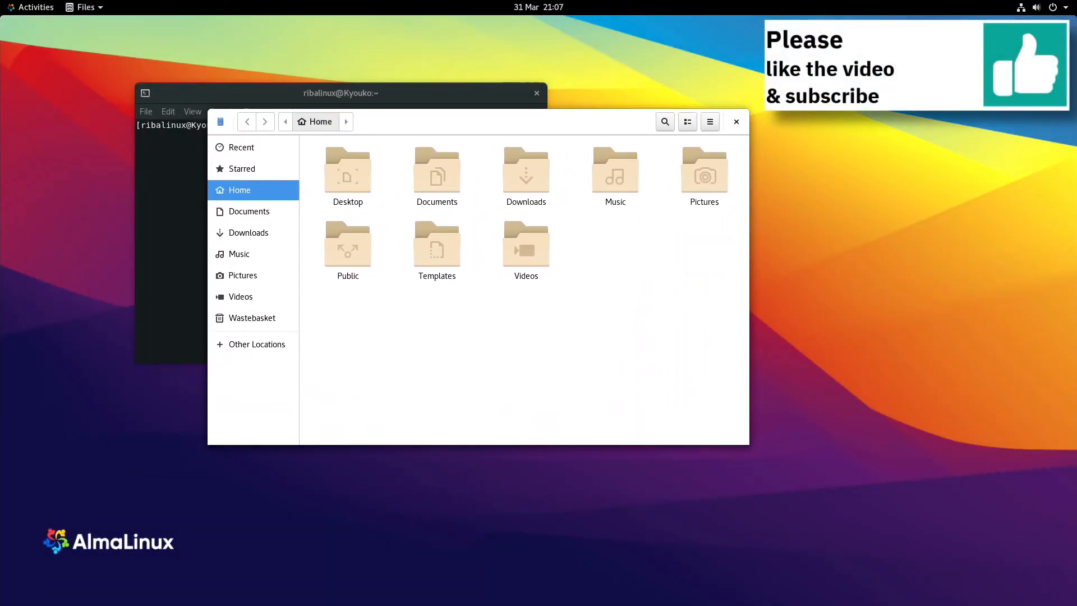
pyautogui.press('alt+Tab')
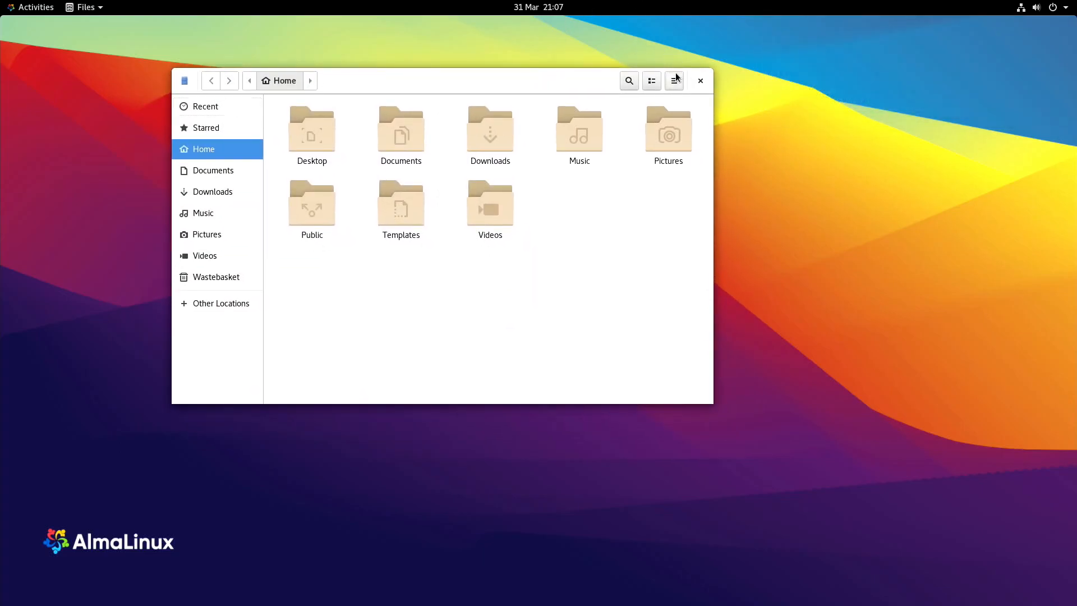
pyautogui.click(674, 81)
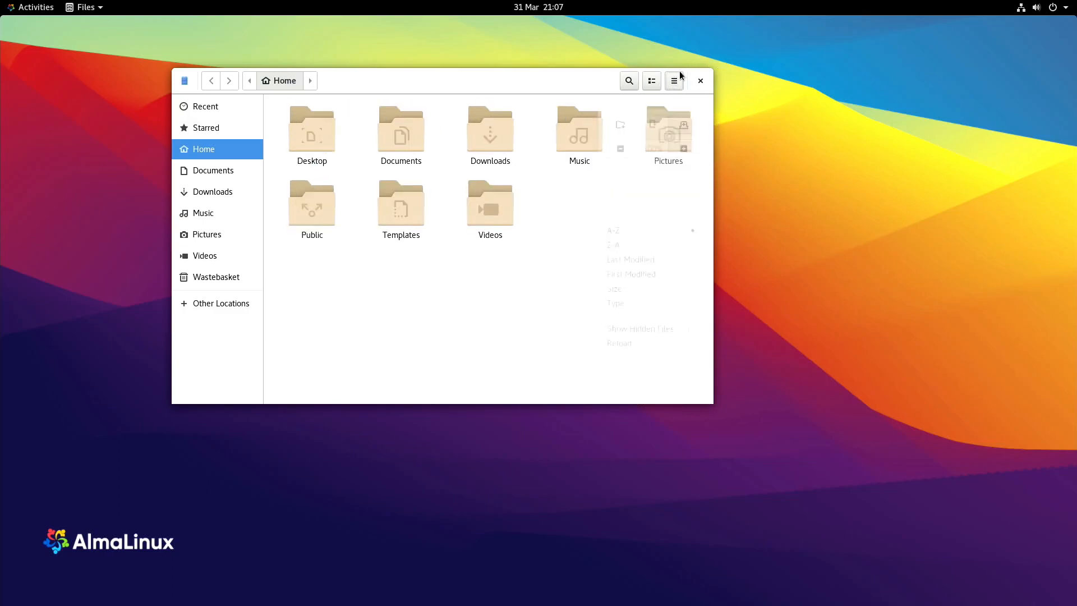
pyautogui.click(650, 80)
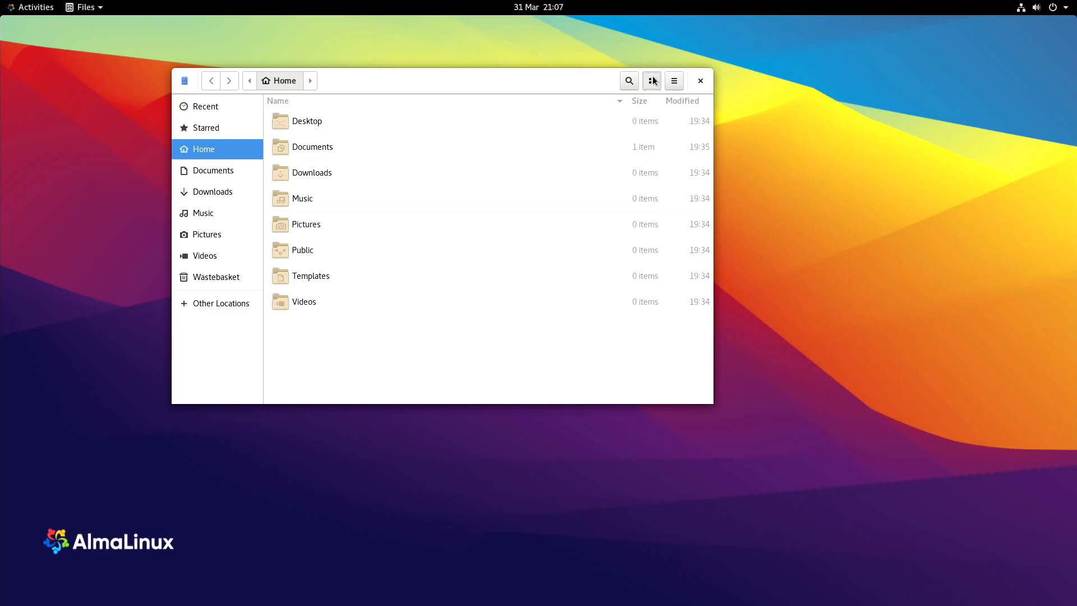
# Return the Home folder to the icon grid, toggle the search field and move on to Settings
pyautogui.click(628, 81)
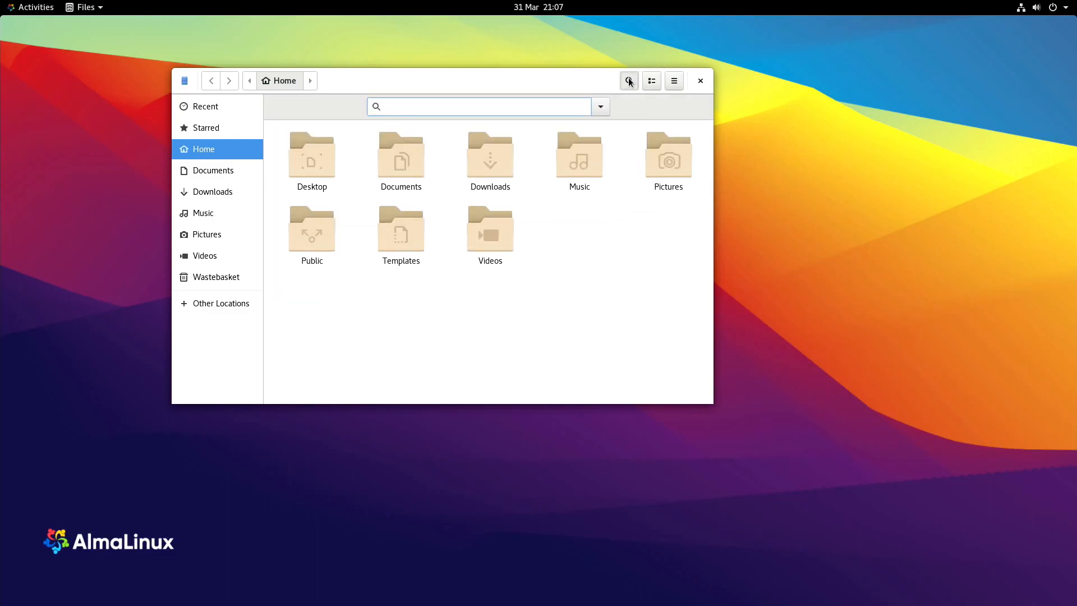
pyautogui.click(185, 81)
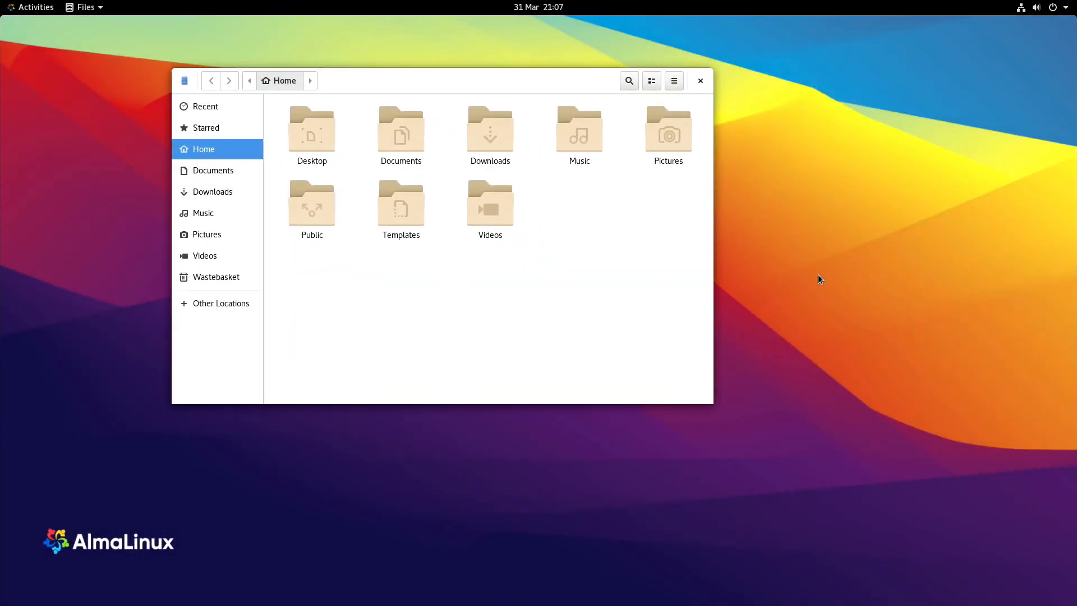
pyautogui.click(699, 81)
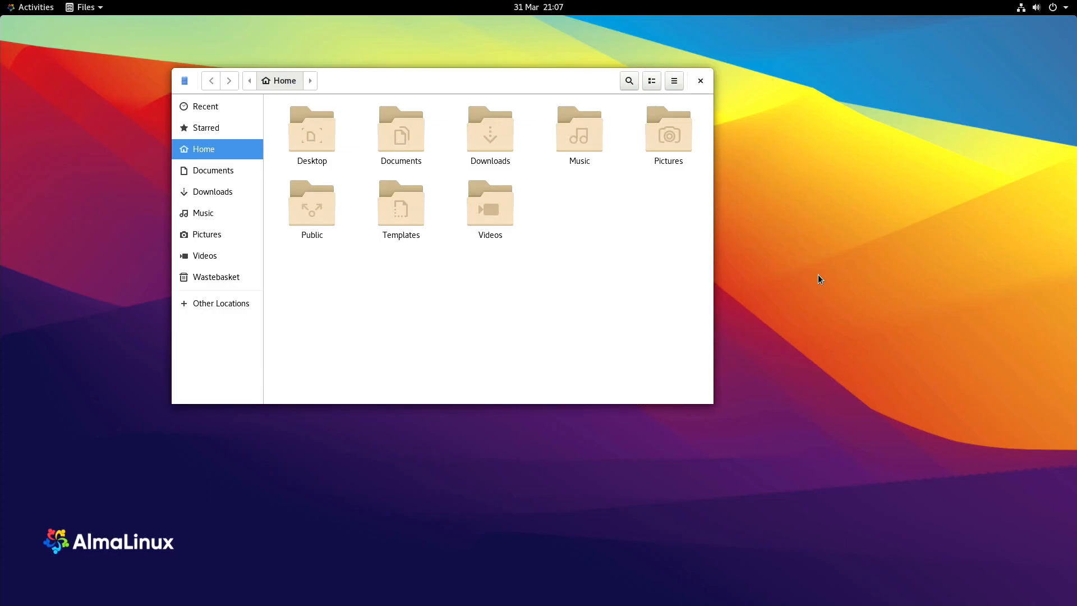
pyautogui.click(36, 561)
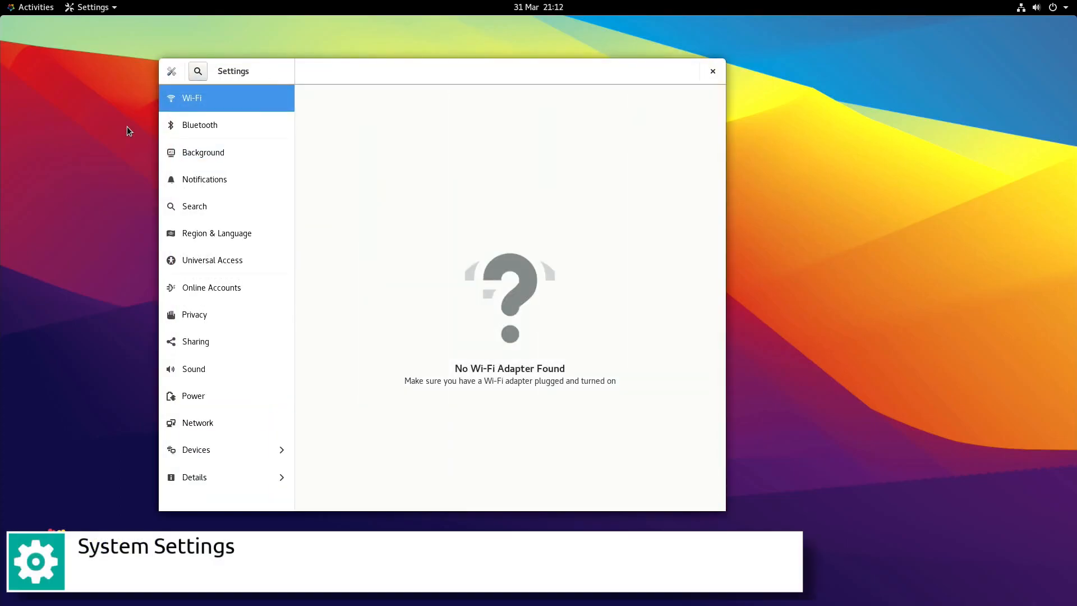
# Browse the Background, Region & Language, Online Accounts, Sound and Network panels
pyautogui.click(203, 151)
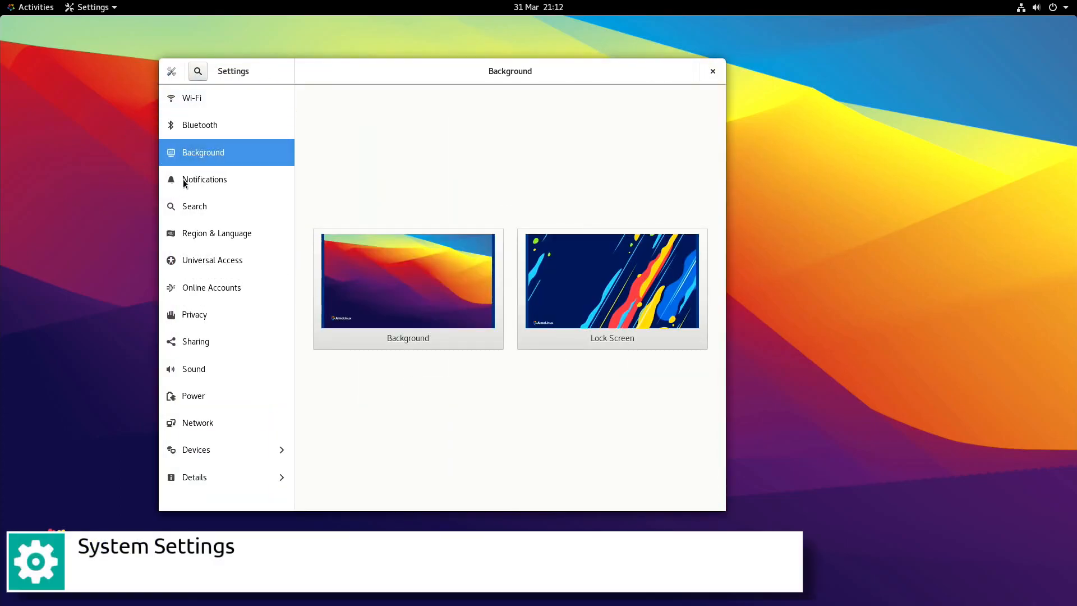
pyautogui.click(217, 234)
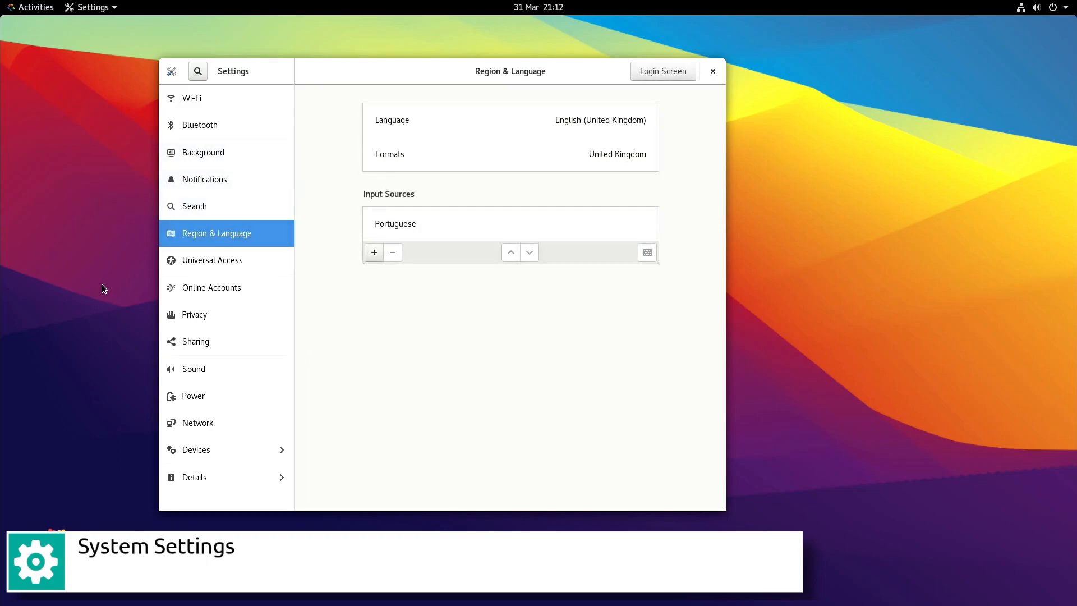
pyautogui.click(212, 287)
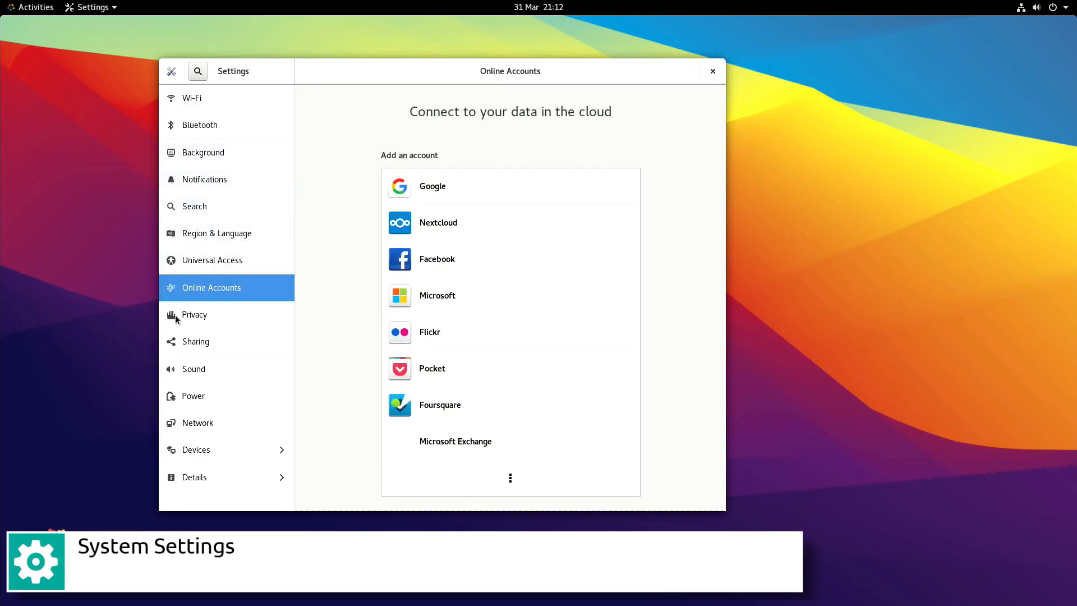
pyautogui.click(193, 369)
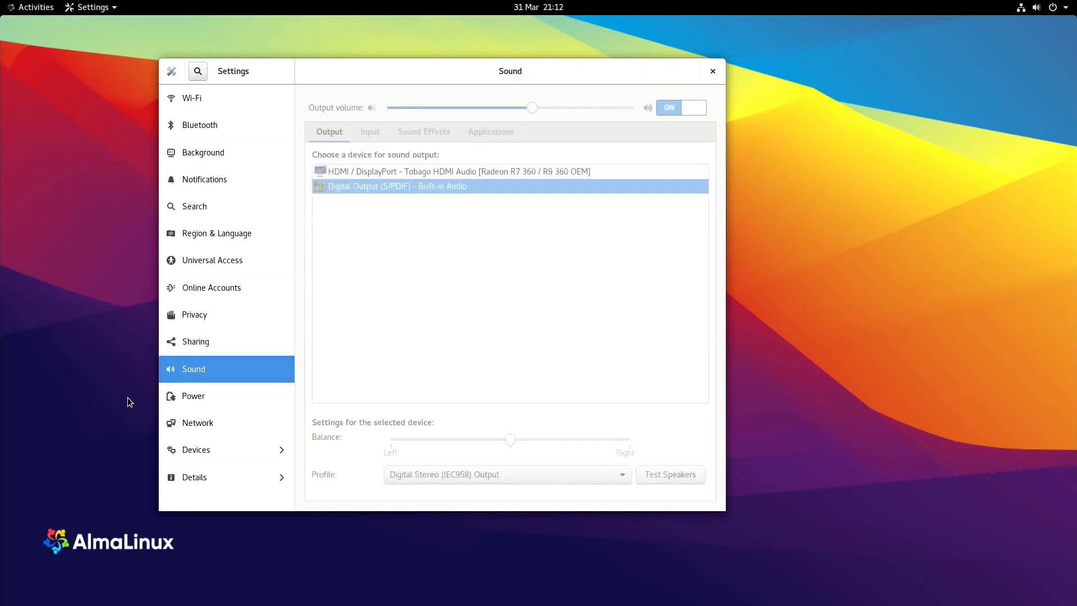
pyautogui.click(198, 422)
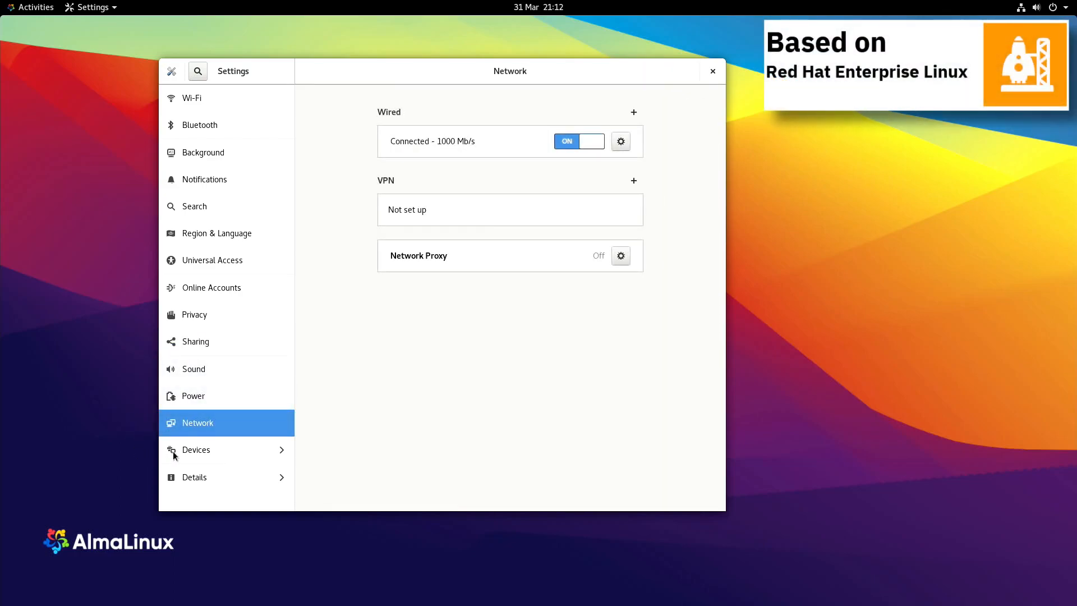
# Browse Devices > Keyboard, Printers and Details > About, ending on the Background panel
pyautogui.click(195, 448)
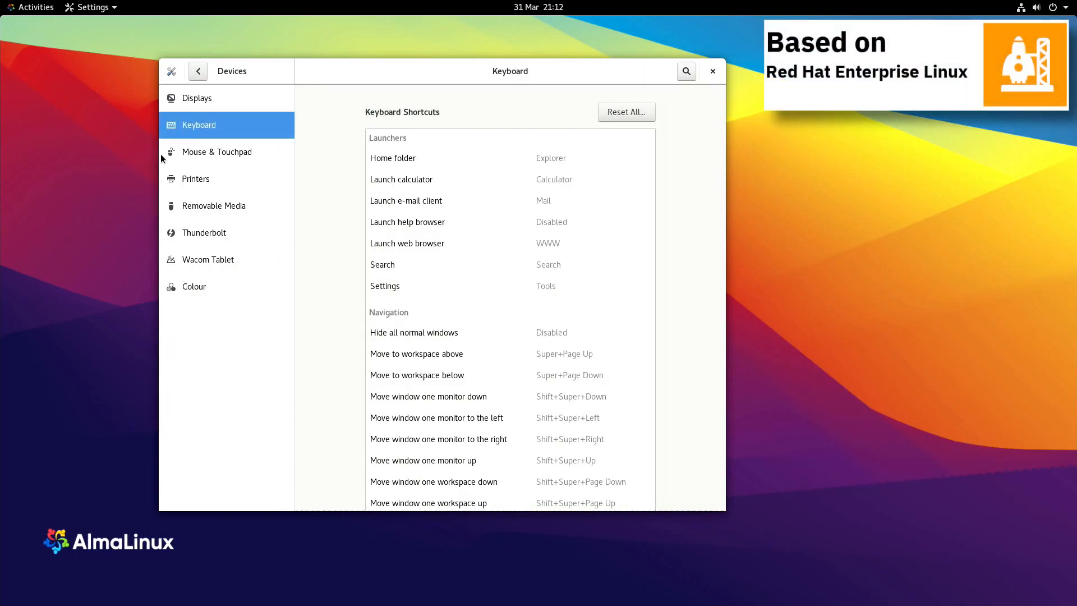
pyautogui.click(196, 178)
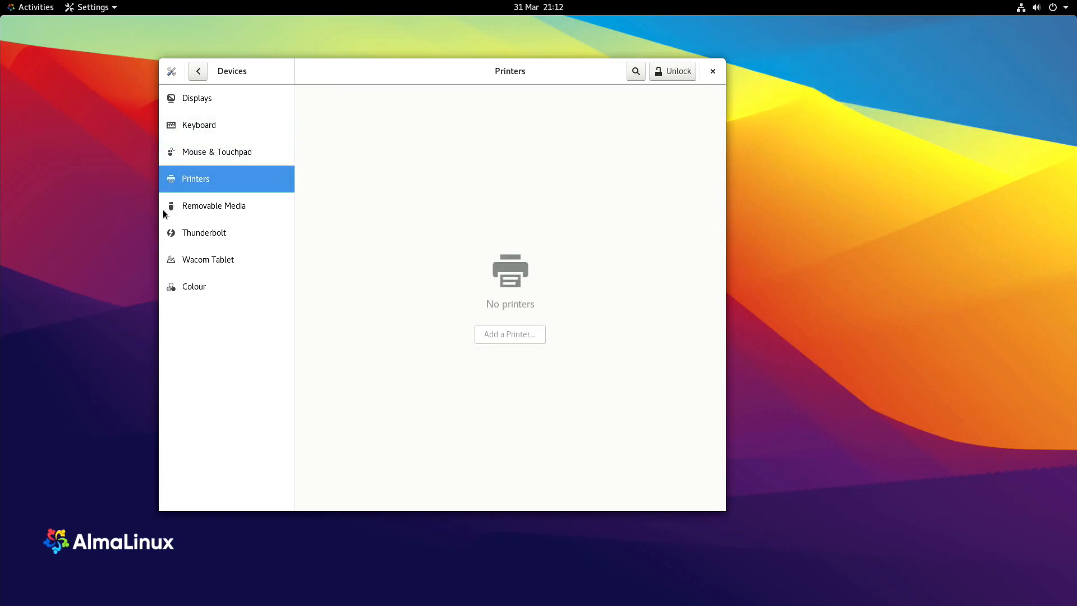
pyautogui.click(209, 259)
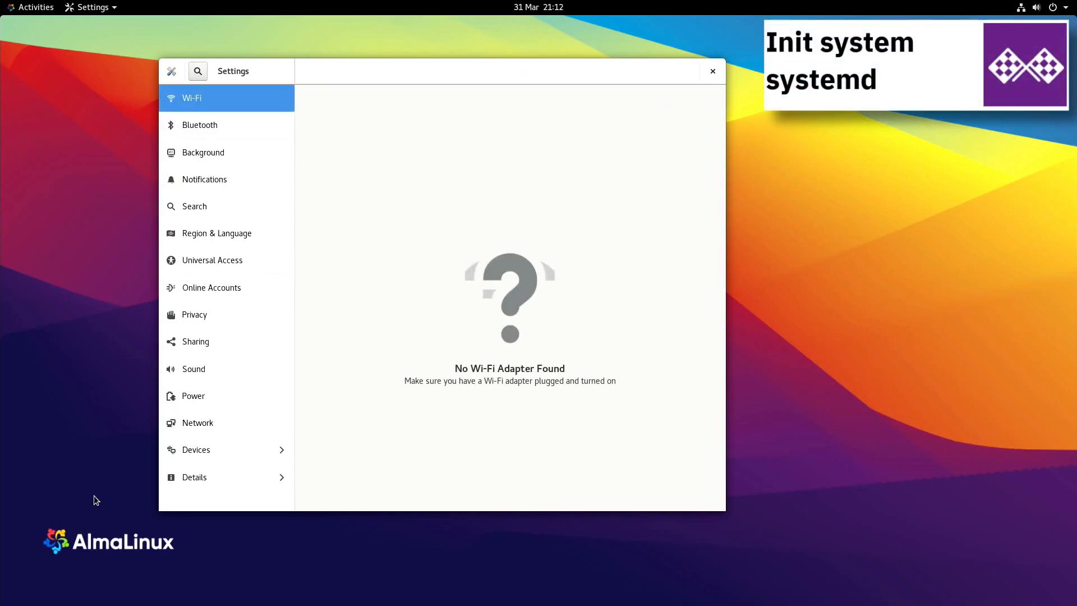
pyautogui.click(194, 476)
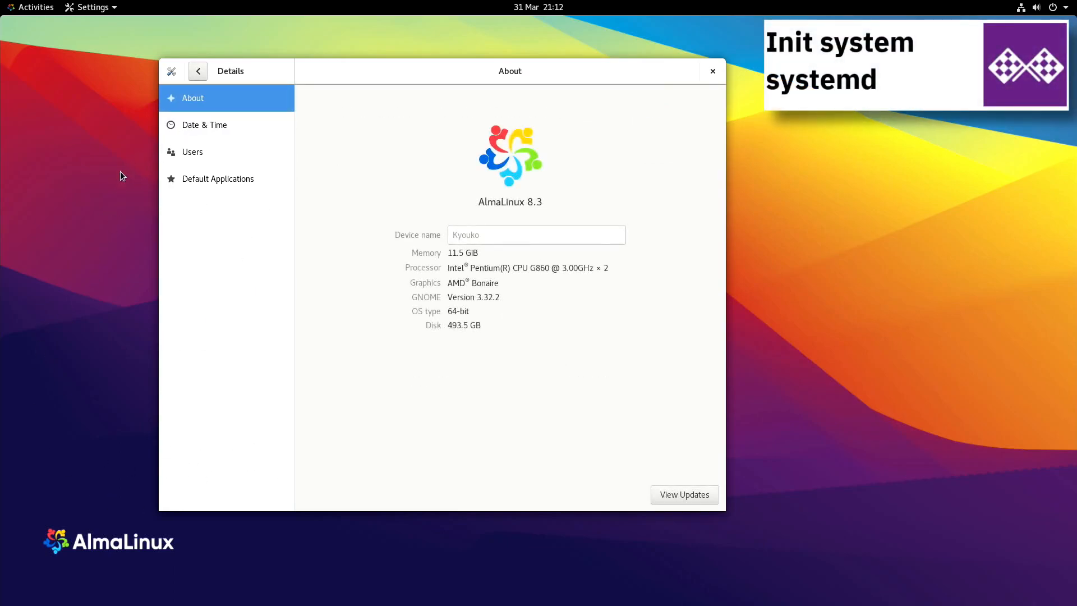
pyautogui.click(217, 178)
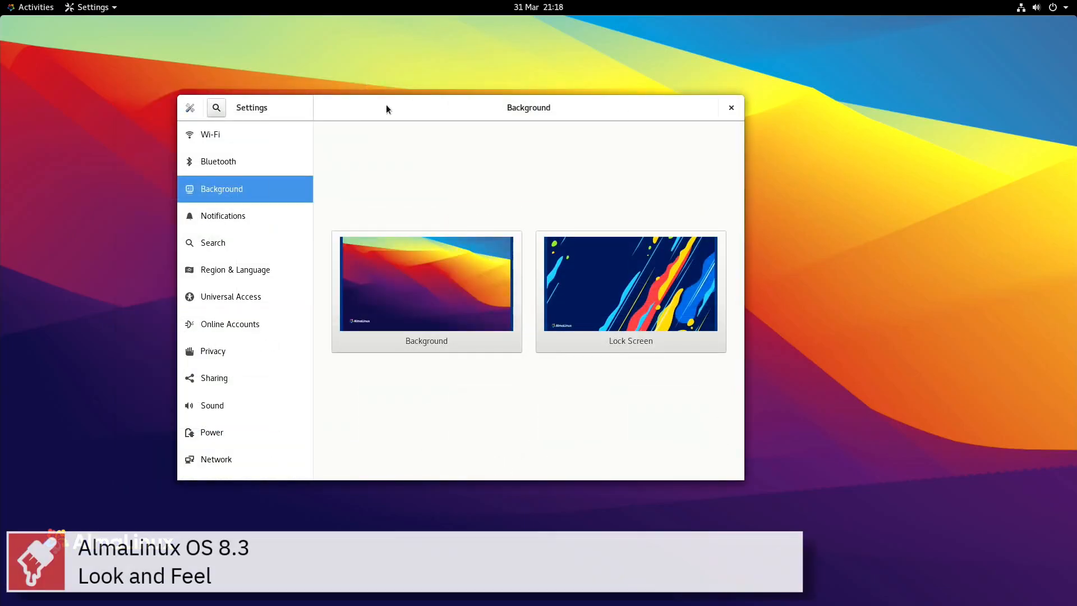
# Browse the solid colour options in the desktop background chooser
pyautogui.click(426, 283)
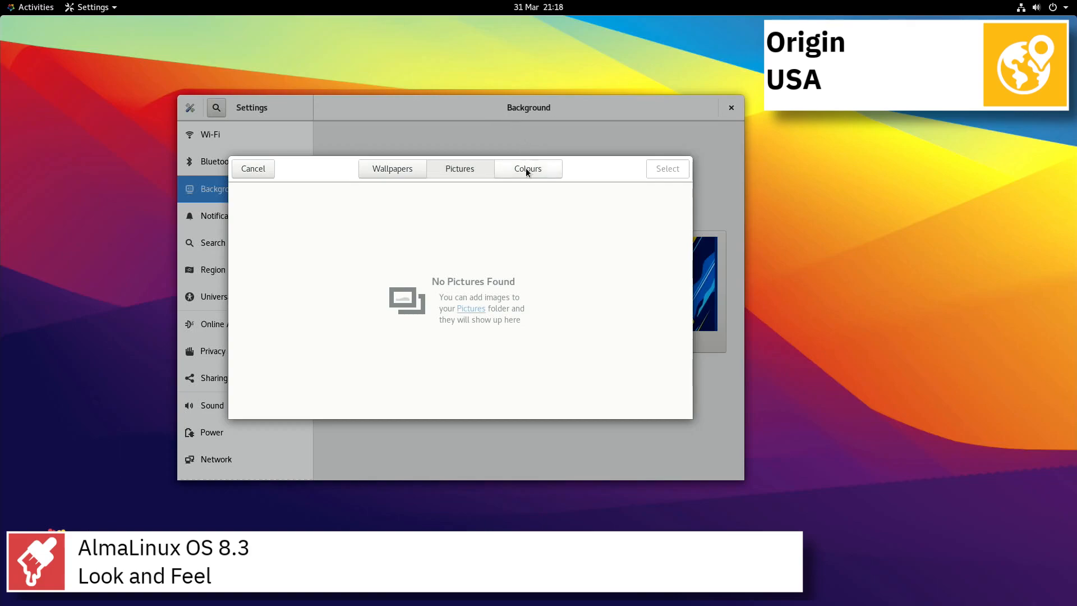
pyautogui.click(527, 168)
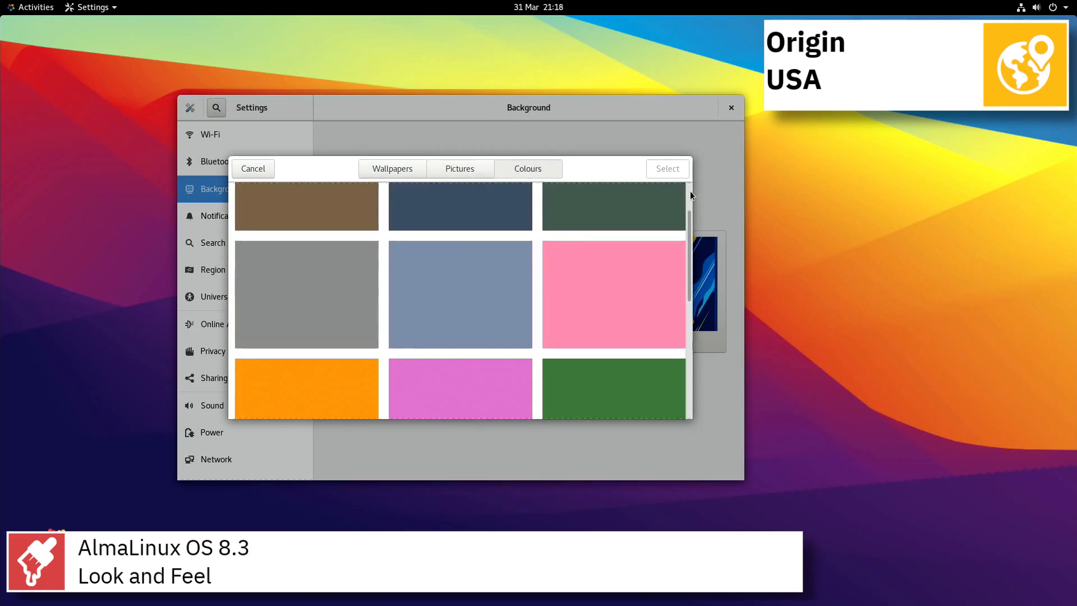
pyautogui.scroll(-3)
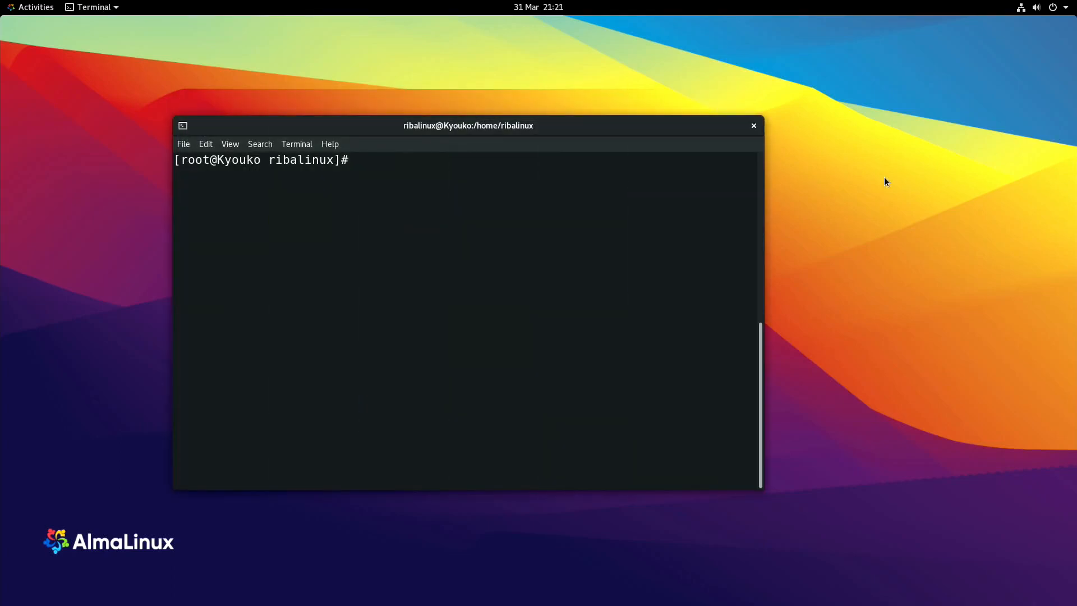
# Run 'dnf install mc' as root, then 'uname -a' showing kernel 4.18.0-240.15.1.el8_3.x86_64
pyautogui.write('dnf')
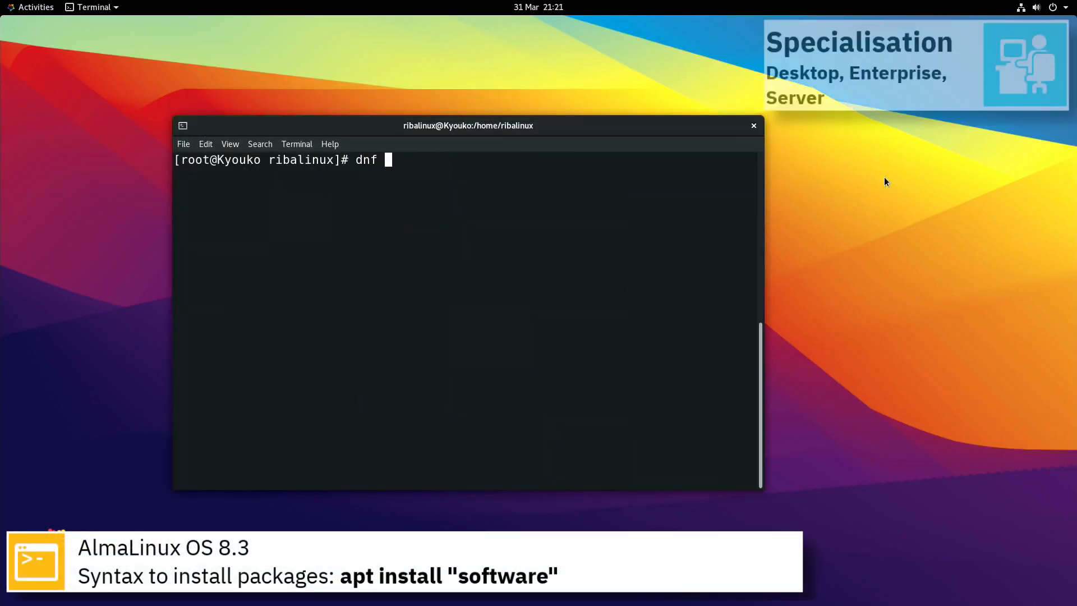
pyautogui.write('install mc')
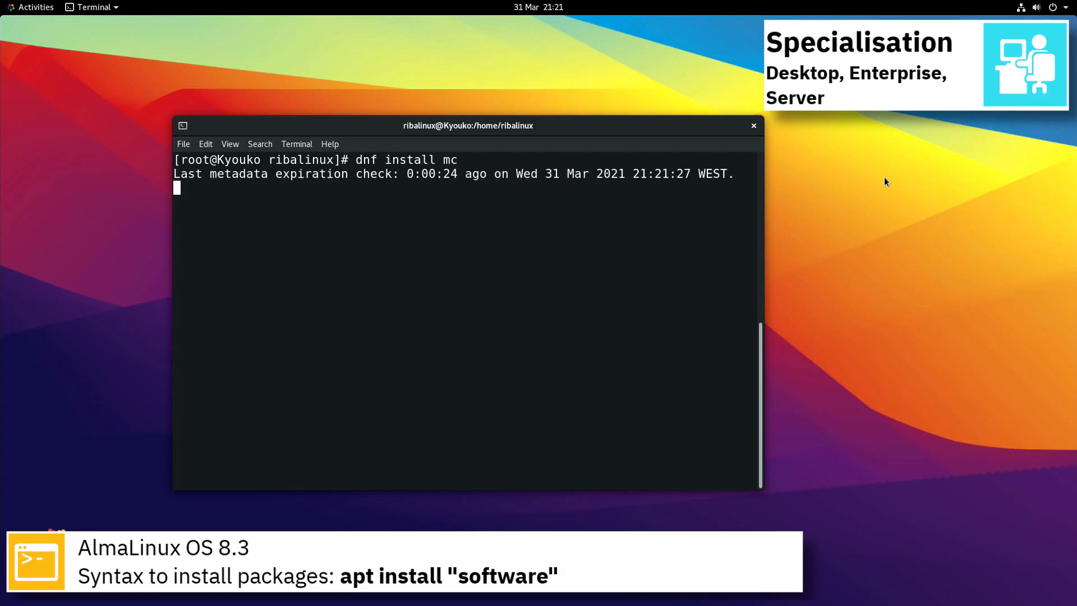
pyautogui.press('Return')
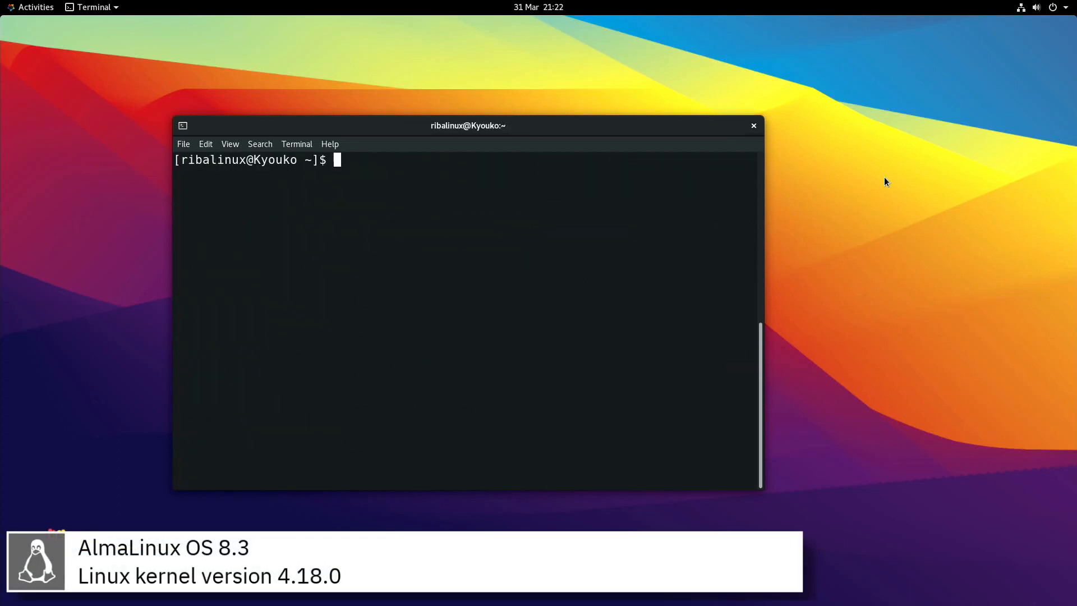
pyautogui.write('uname -a')
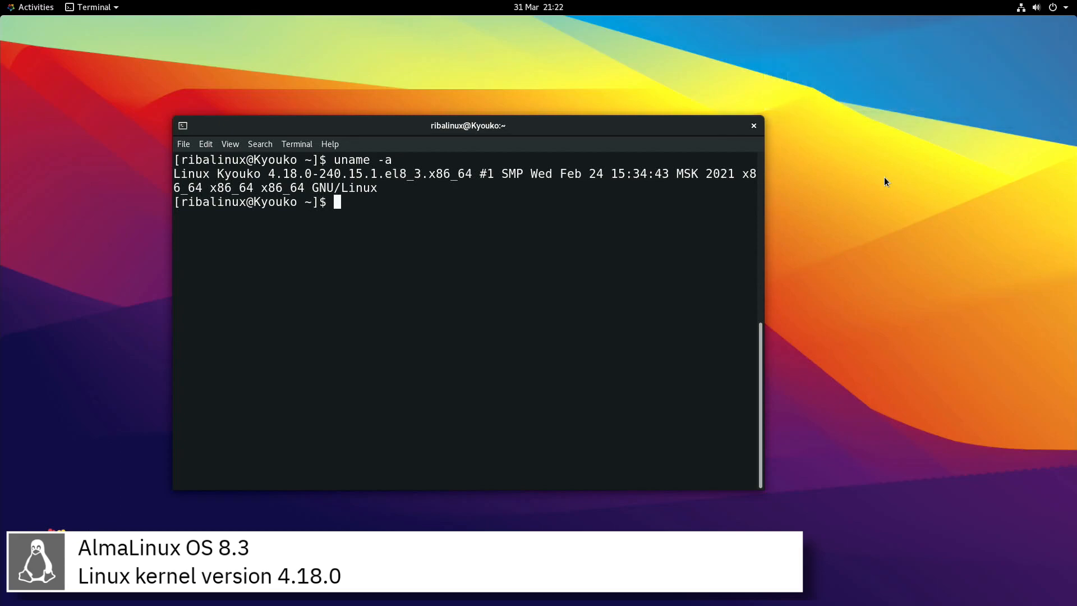
pyautogui.click(753, 124)
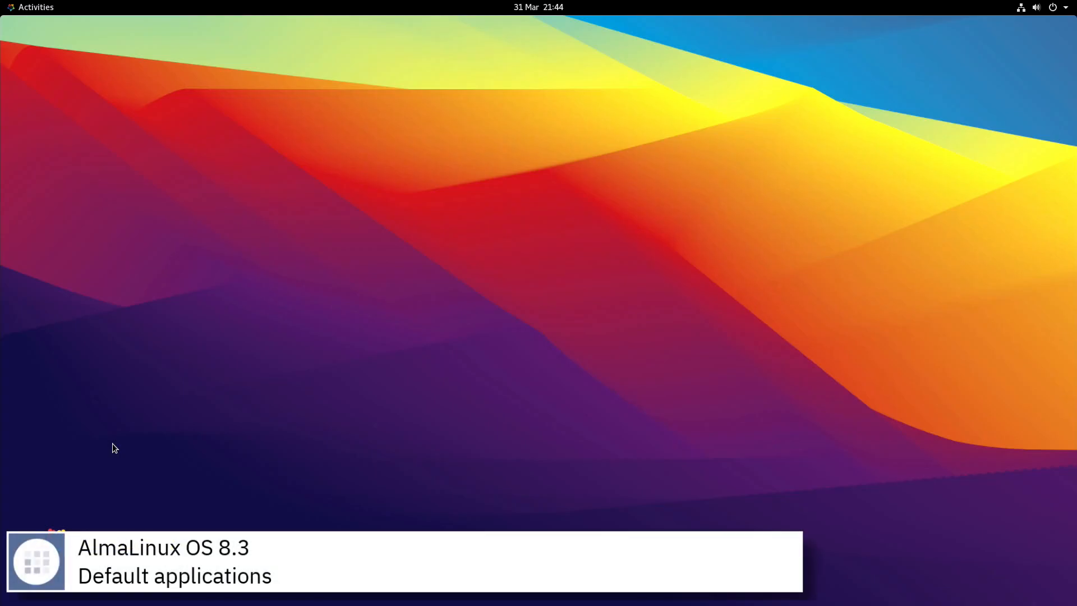
# Browse the full application grid and its Utilities folder, then return to the overview
pyautogui.click(32, 6)
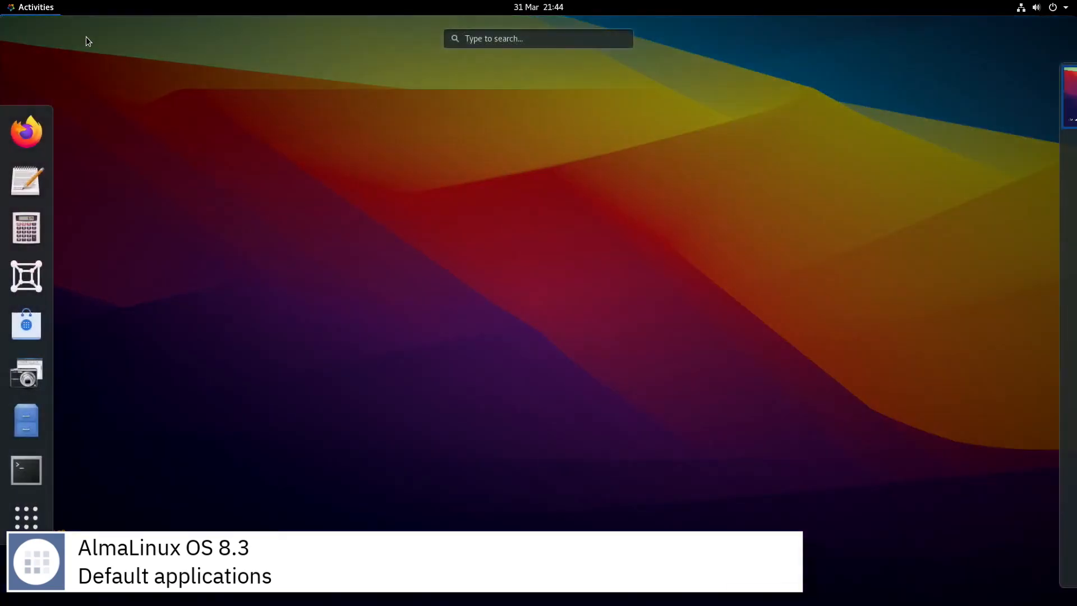
pyautogui.click(26, 517)
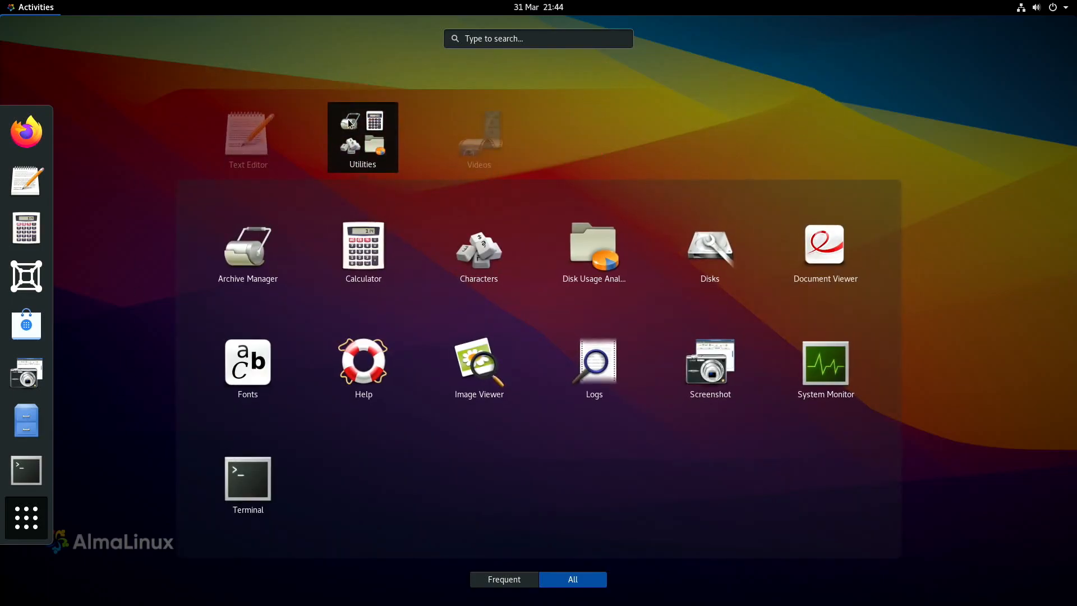
pyautogui.click(362, 137)
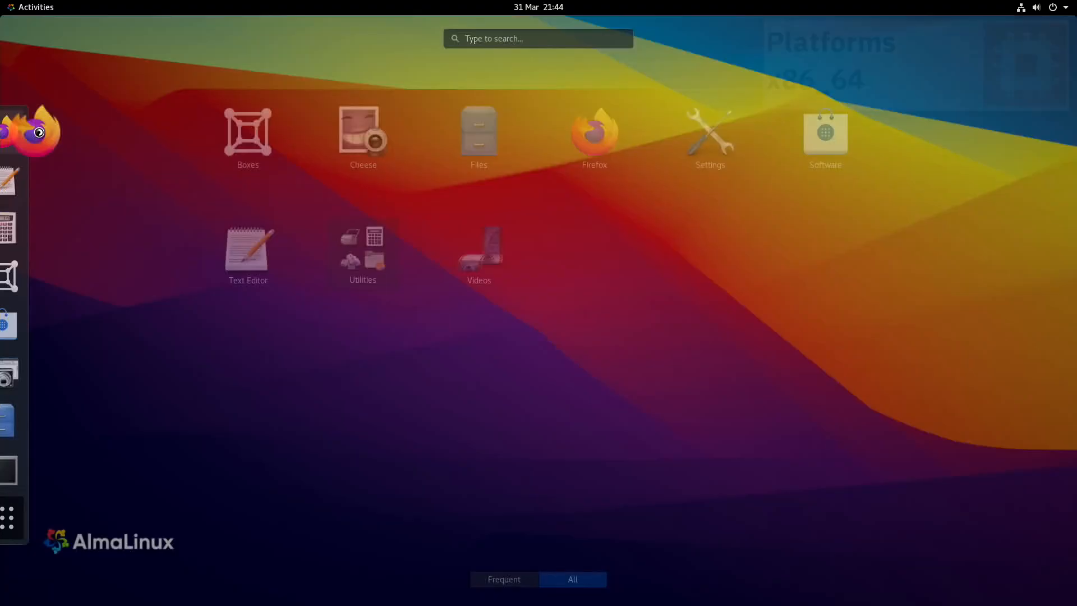
pyautogui.click(592, 130)
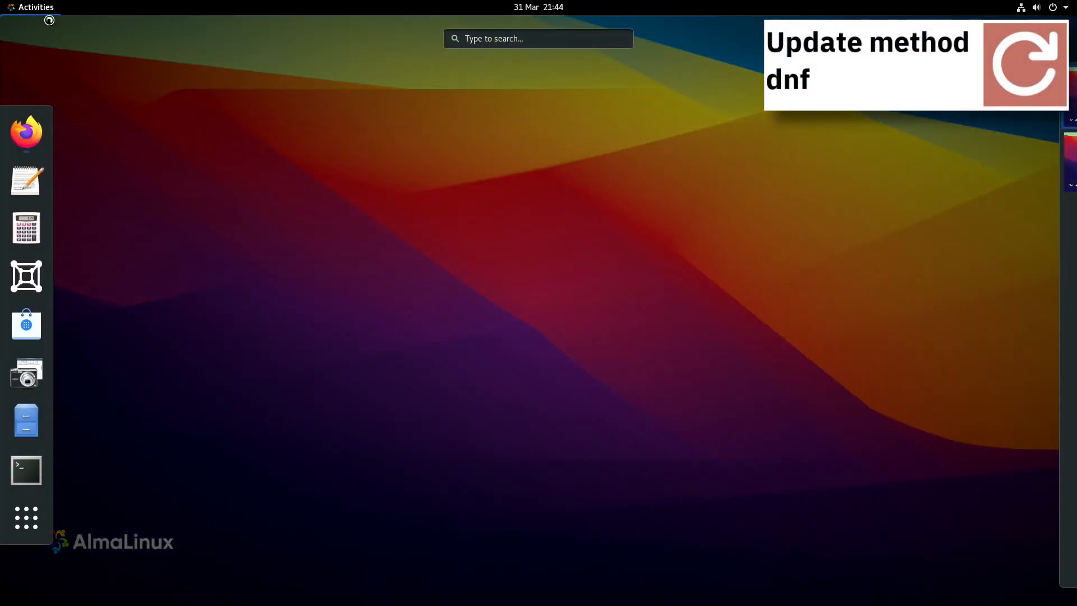
# Launch and close Text Editor, Calculator and Boxes from the dash, leaving an empty desktop
pyautogui.click(25, 179)
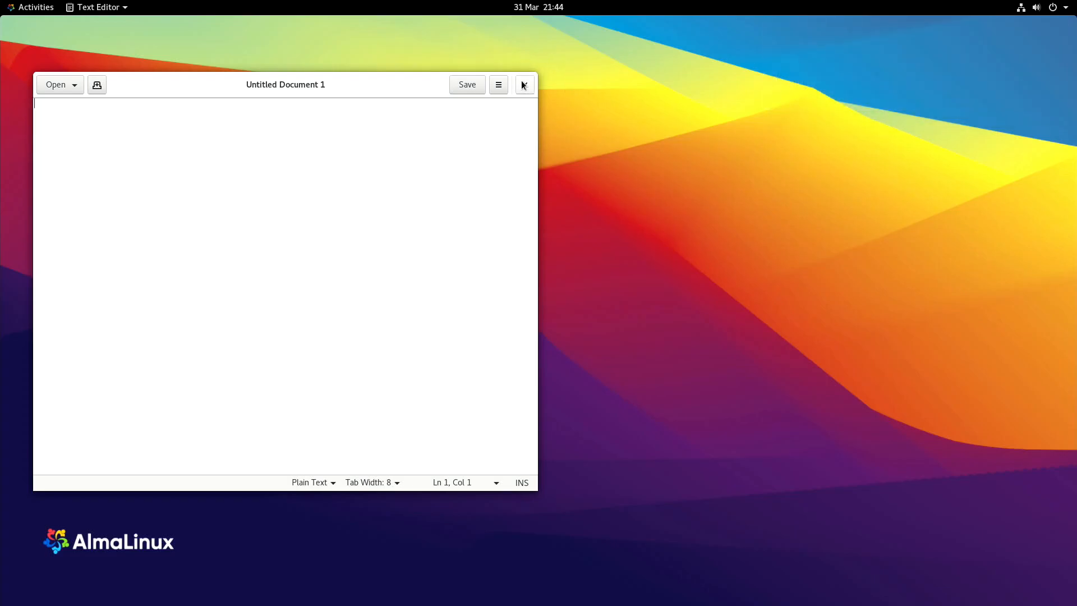
pyautogui.click(35, 7)
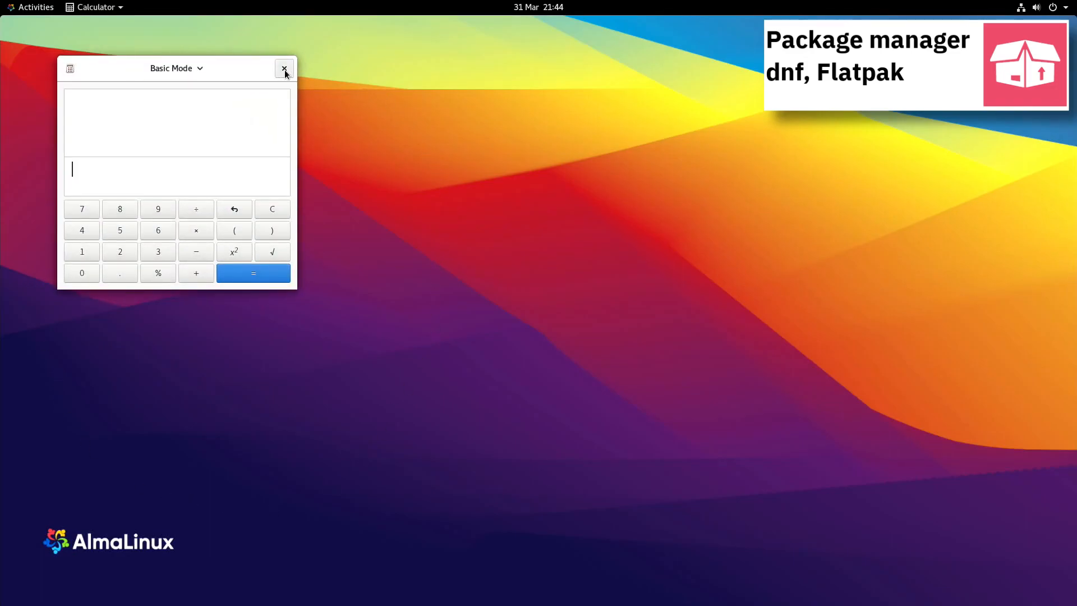
pyautogui.click(283, 68)
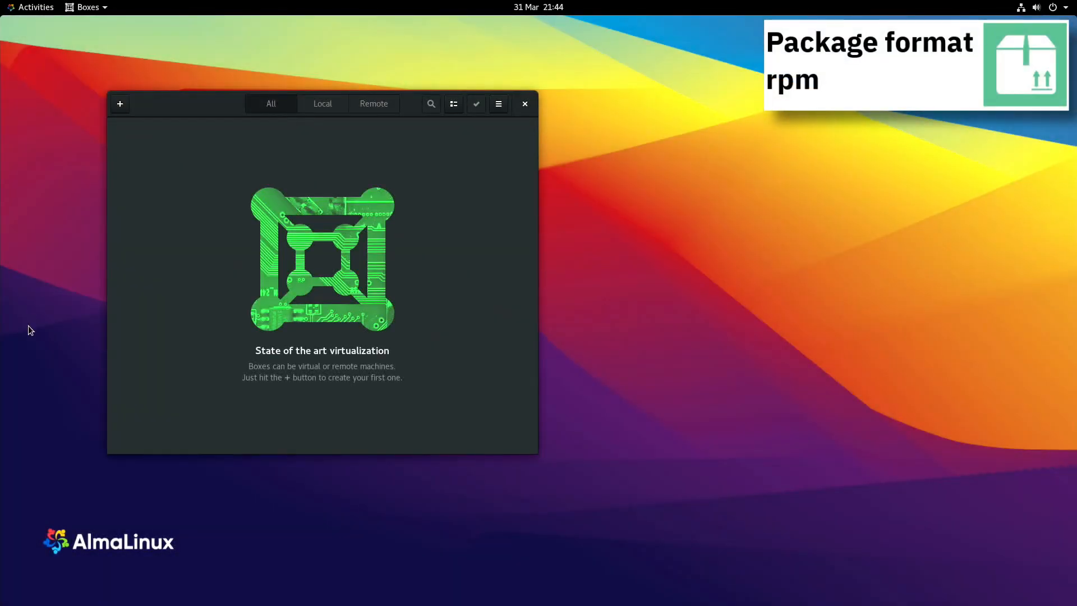
pyautogui.click(525, 103)
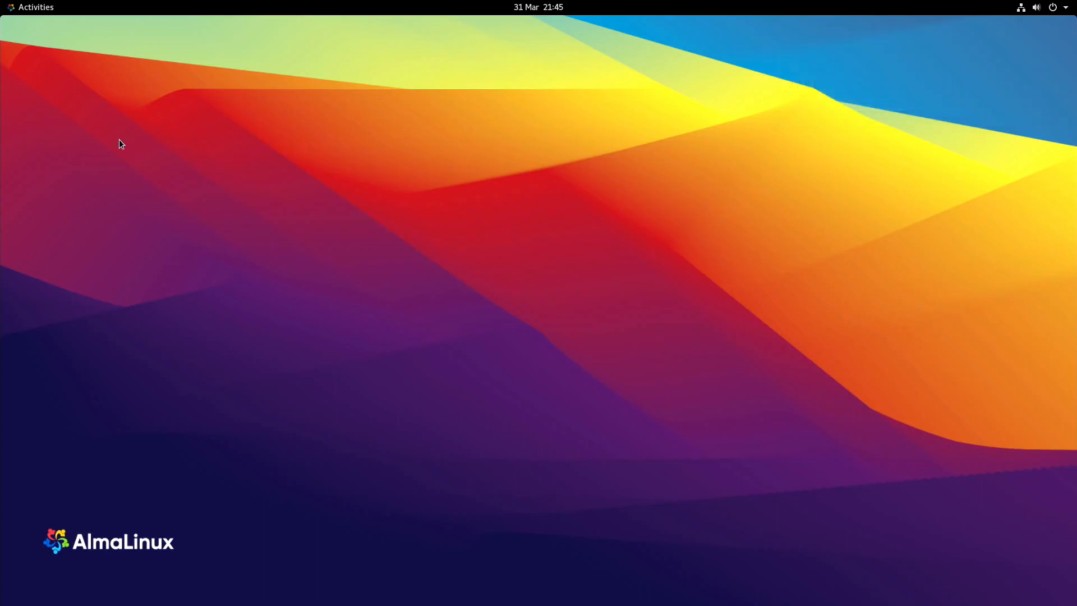